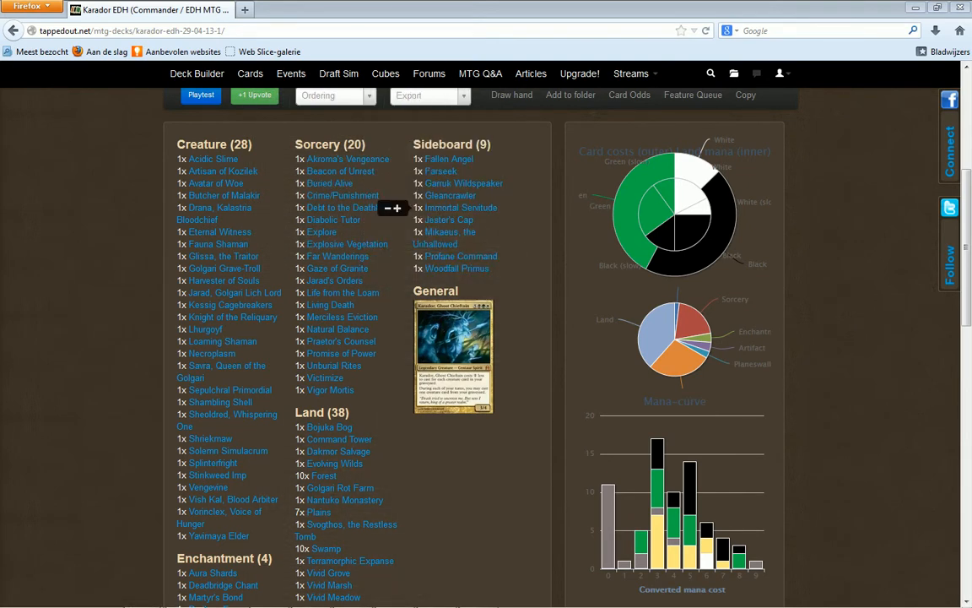
{"action": "mouse_move", "coordinate": [213, 158]}
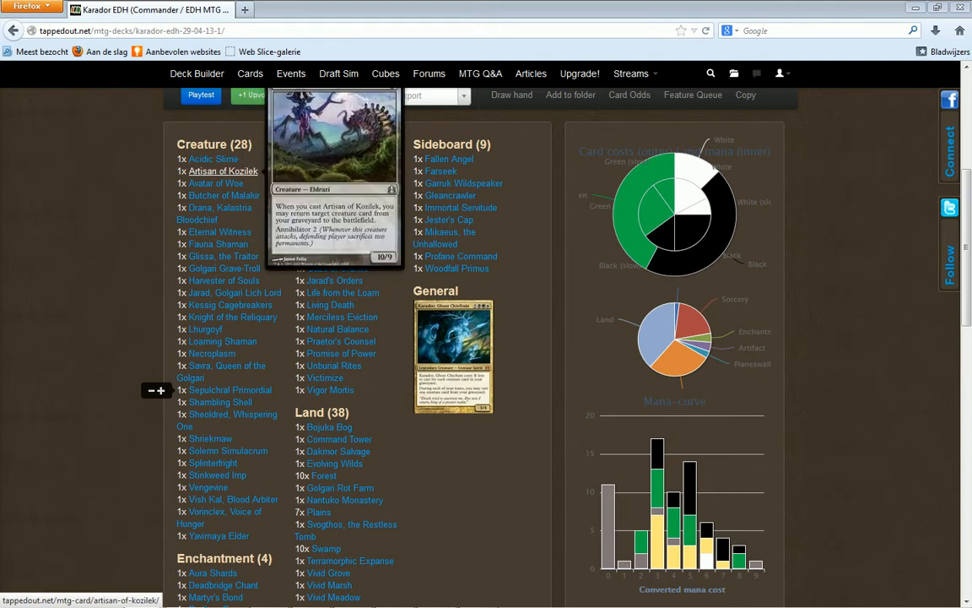
{"action": "mouse_move", "coordinate": [223, 196]}
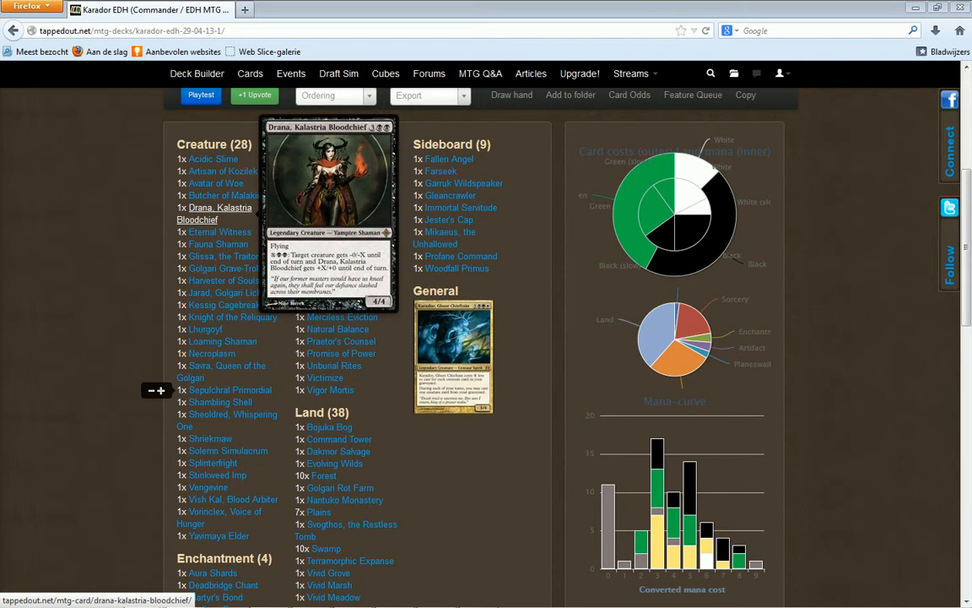
{"action": "mouse_move", "coordinate": [219, 231]}
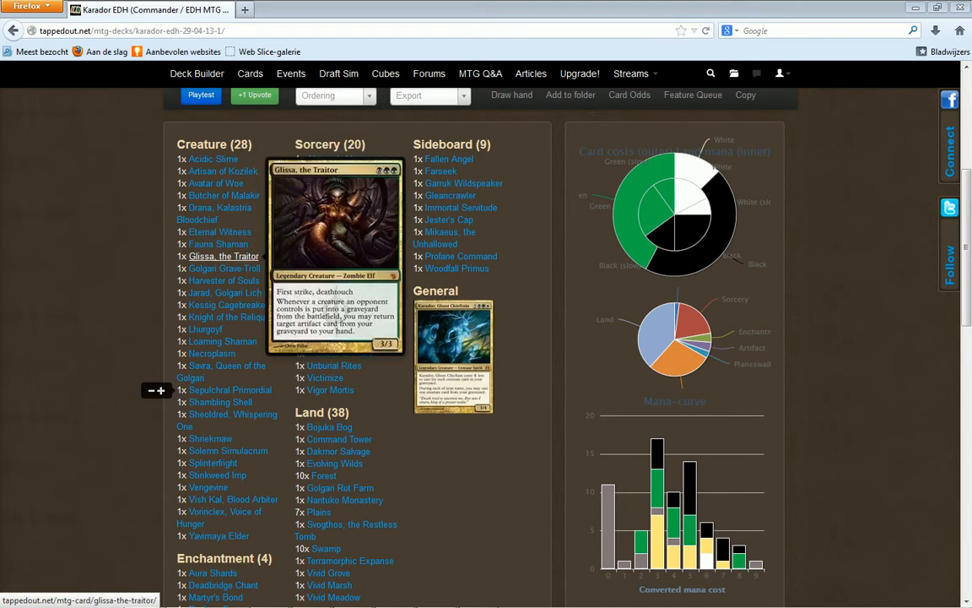
{"action": "mouse_move", "coordinate": [223, 267]}
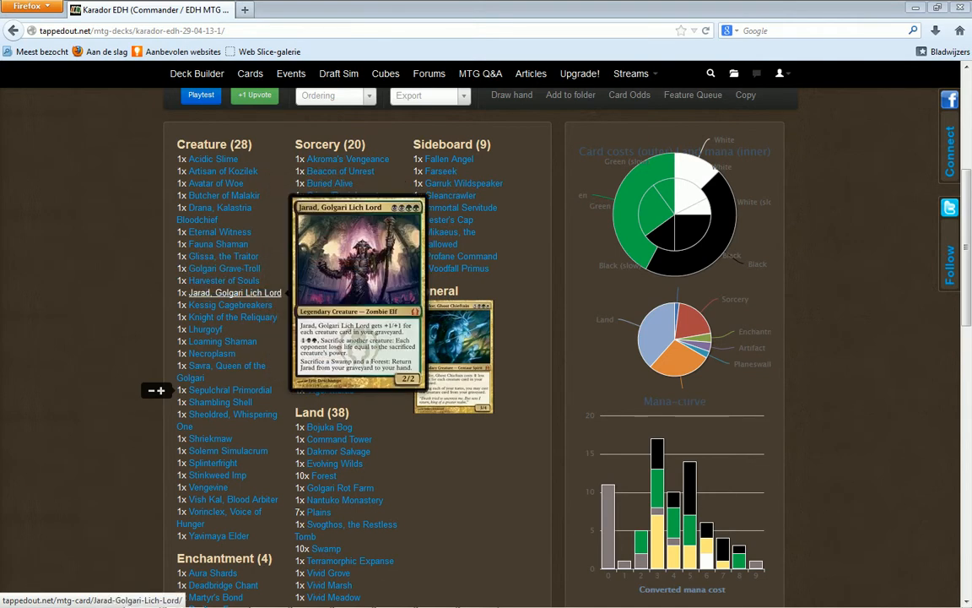
{"action": "mouse_move", "coordinate": [230, 304]}
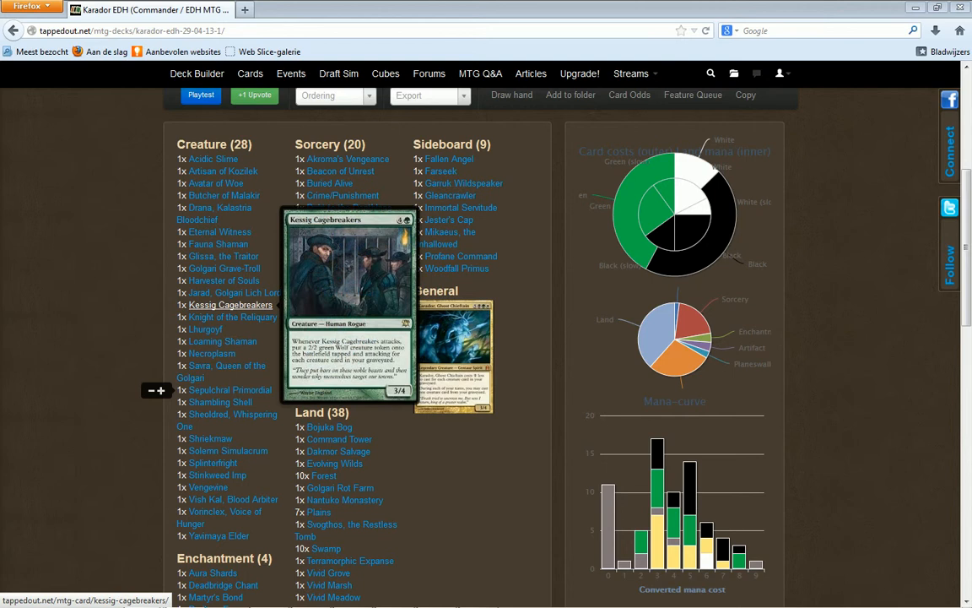
{"action": "mouse_move", "coordinate": [233, 317]}
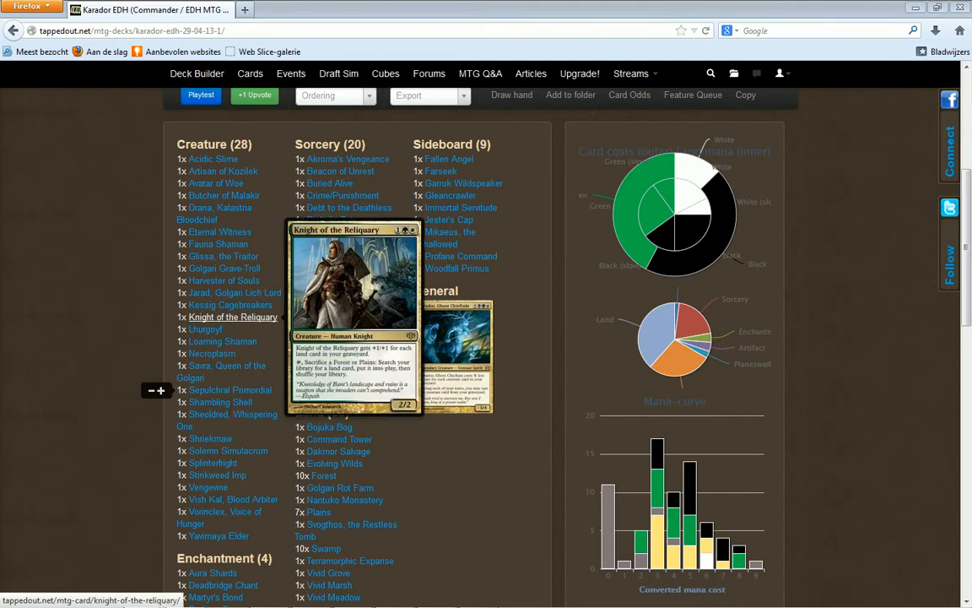
{"action": "mouse_move", "coordinate": [204, 327]}
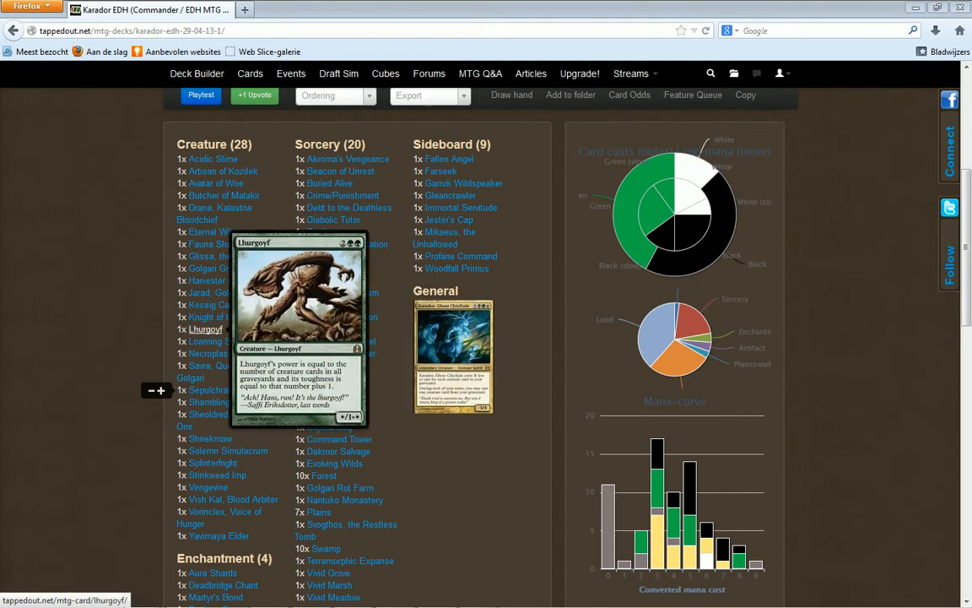
{"action": "mouse_move", "coordinate": [223, 341]}
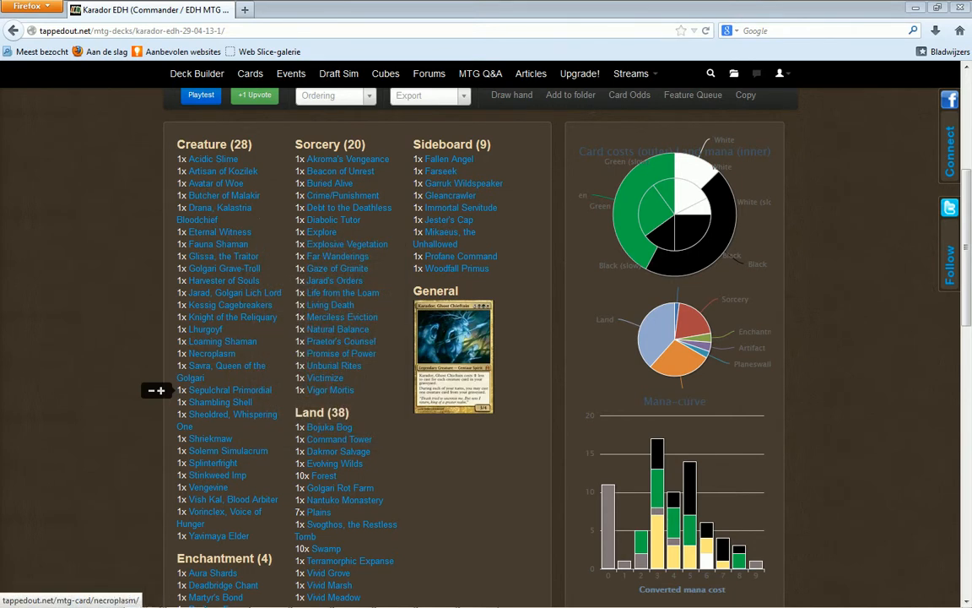
{"action": "mouse_move", "coordinate": [223, 340]}
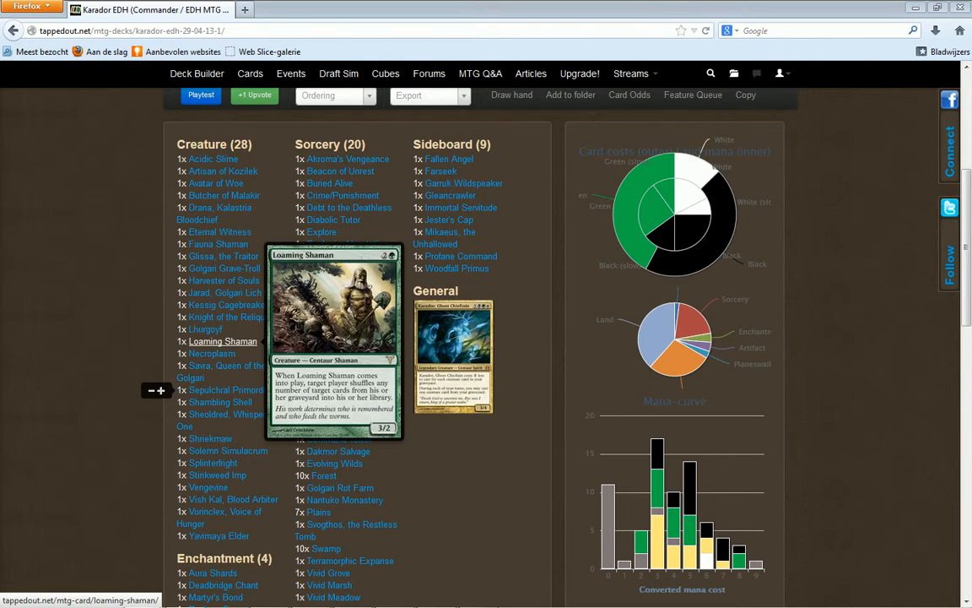
{"action": "mouse_move", "coordinate": [233, 317]}
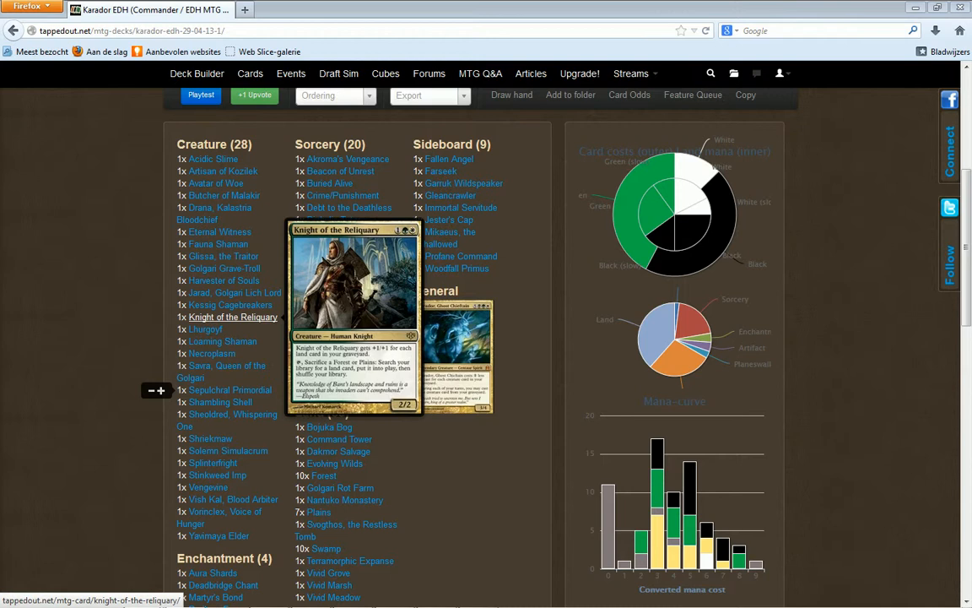
{"action": "mouse_move", "coordinate": [223, 341]}
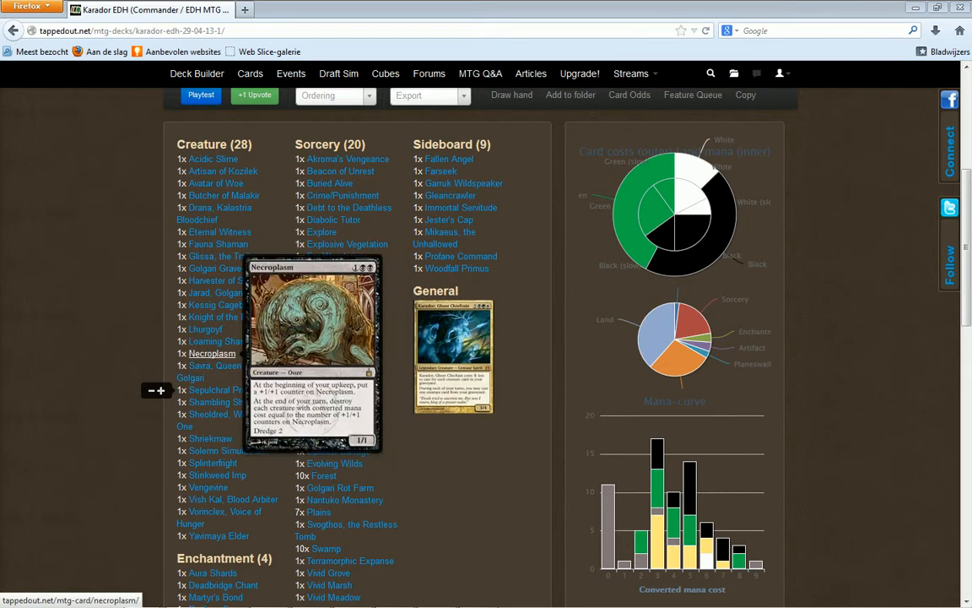
{"action": "mouse_move", "coordinate": [230, 388]}
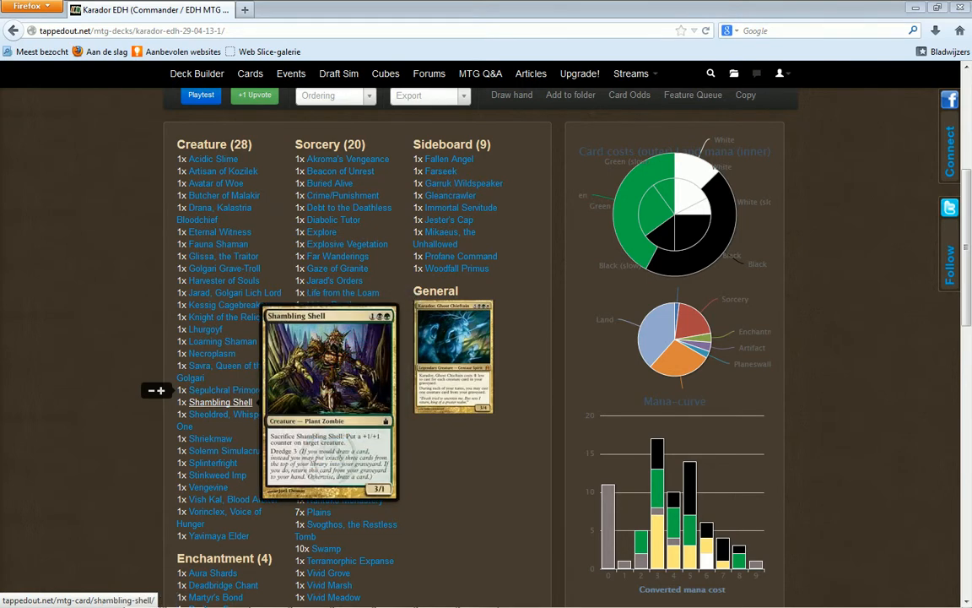
{"action": "mouse_move", "coordinate": [209, 439]}
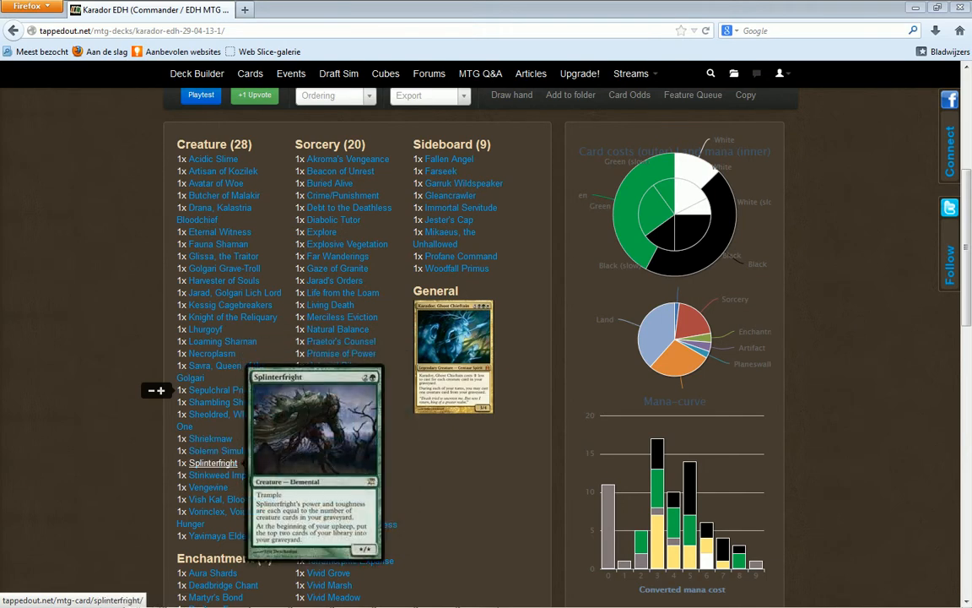
{"action": "mouse_move", "coordinate": [217, 474]}
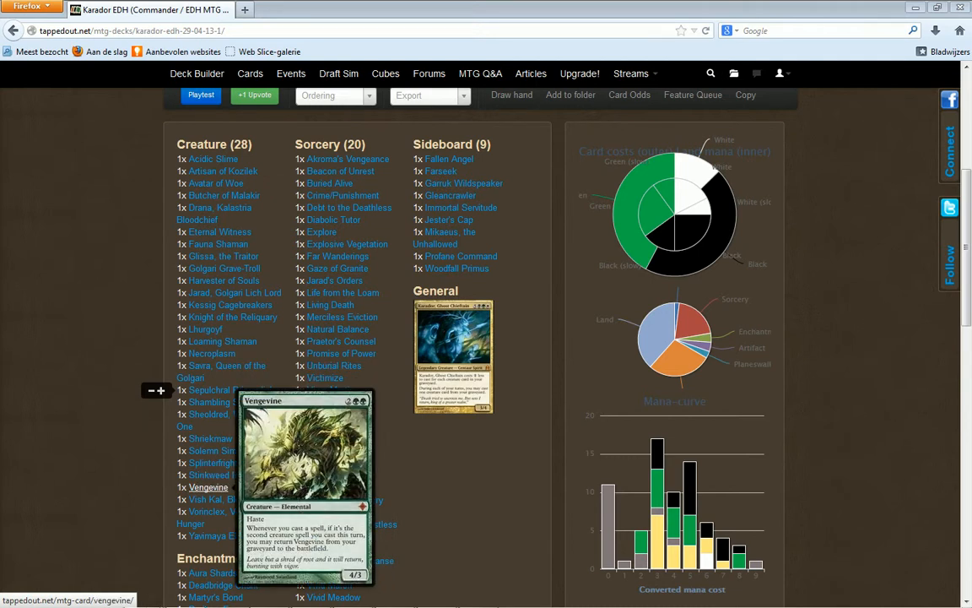
{"action": "mouse_move", "coordinate": [226, 517]}
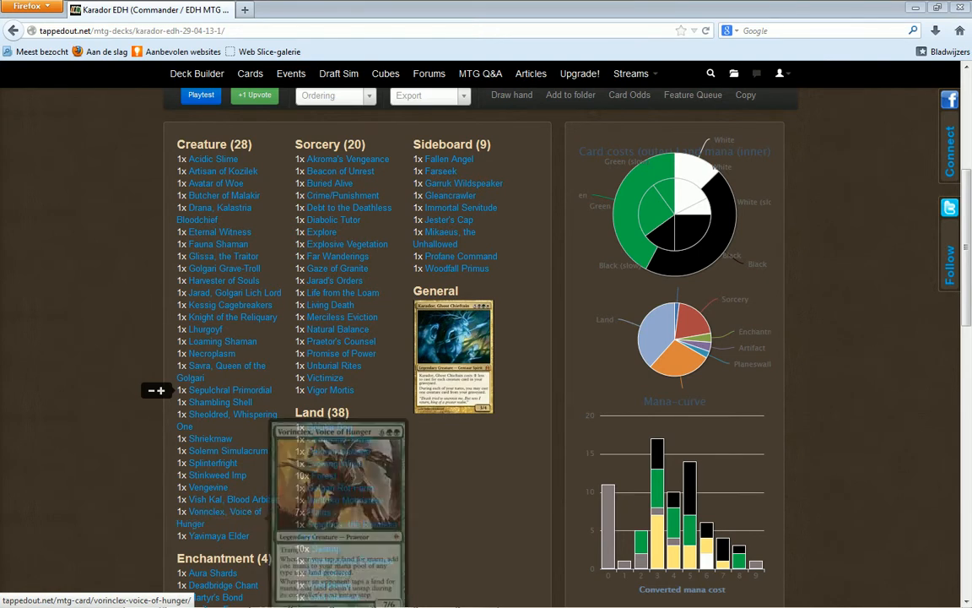
{"action": "mouse_move", "coordinate": [218, 535]}
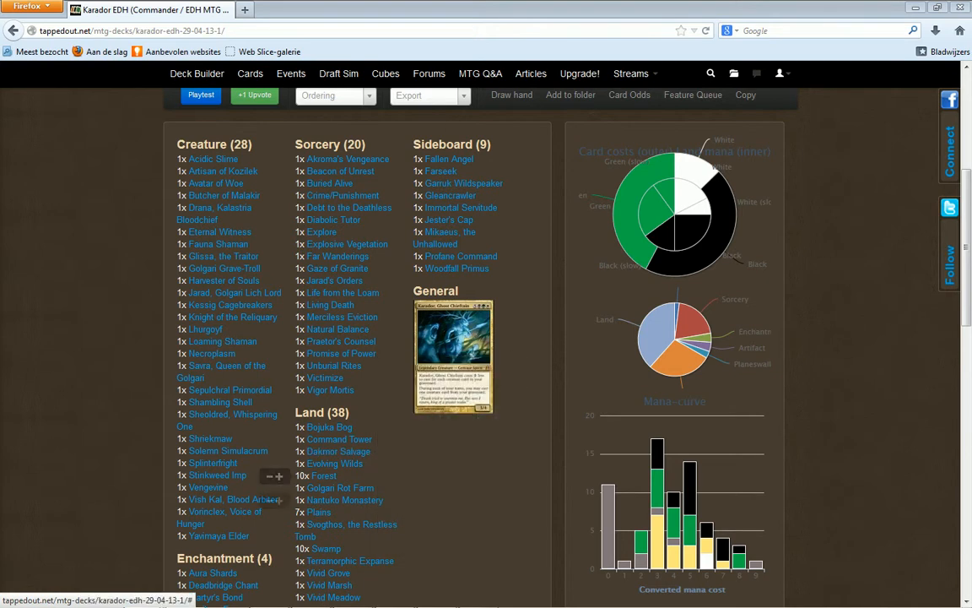
{"action": "scroll", "scroll_direction": "down", "scroll_amount": 3}
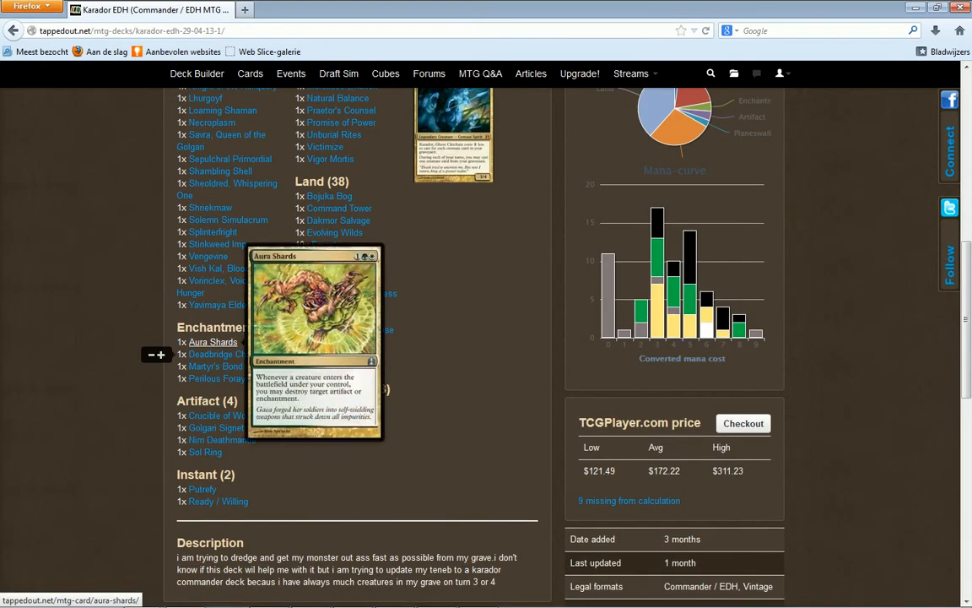
{"action": "mouse_move", "coordinate": [216, 365]}
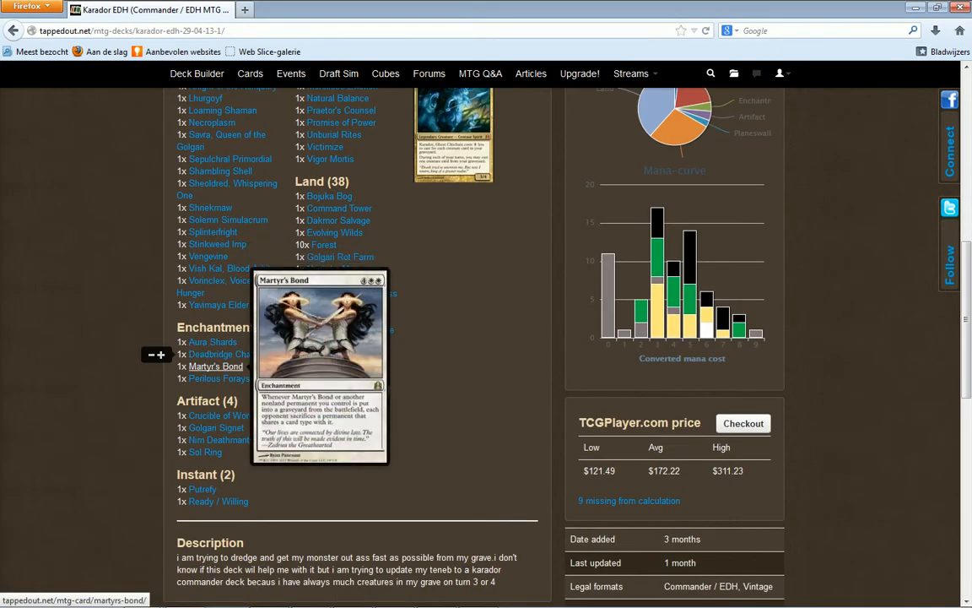
{"action": "mouse_move", "coordinate": [219, 379]}
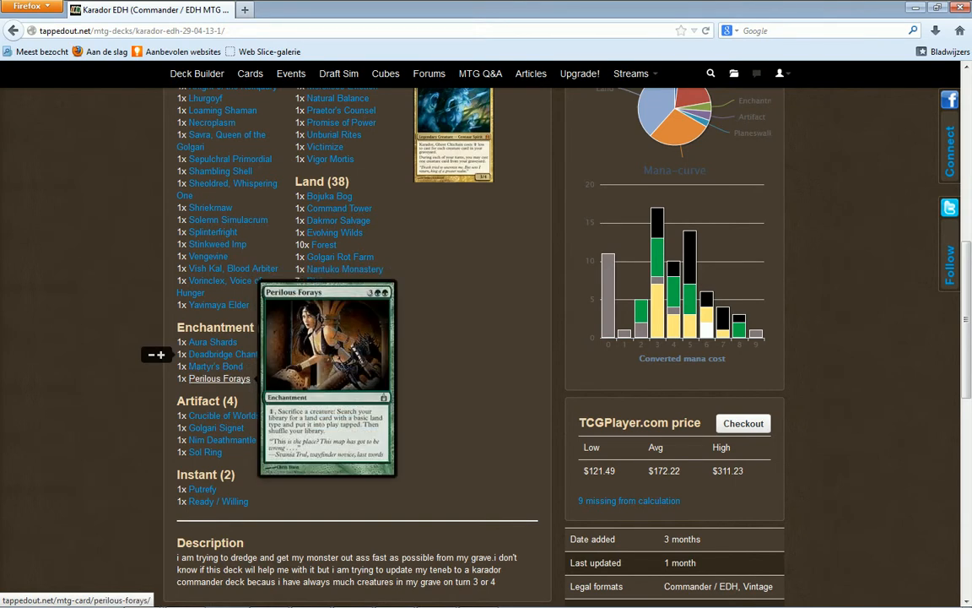
{"action": "mouse_move", "coordinate": [222, 416]}
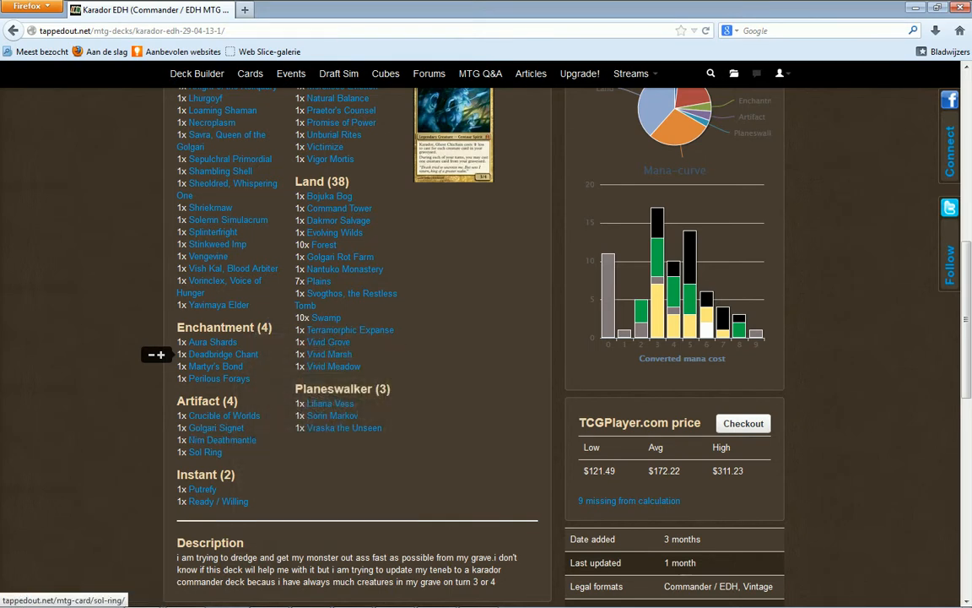
{"action": "mouse_move", "coordinate": [202, 490]}
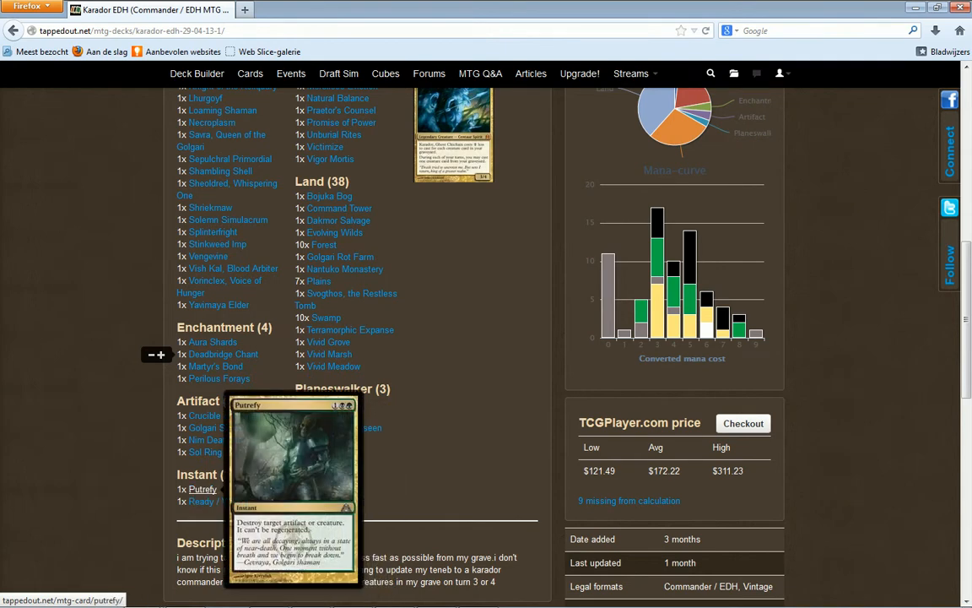
{"action": "mouse_move", "coordinate": [203, 489]}
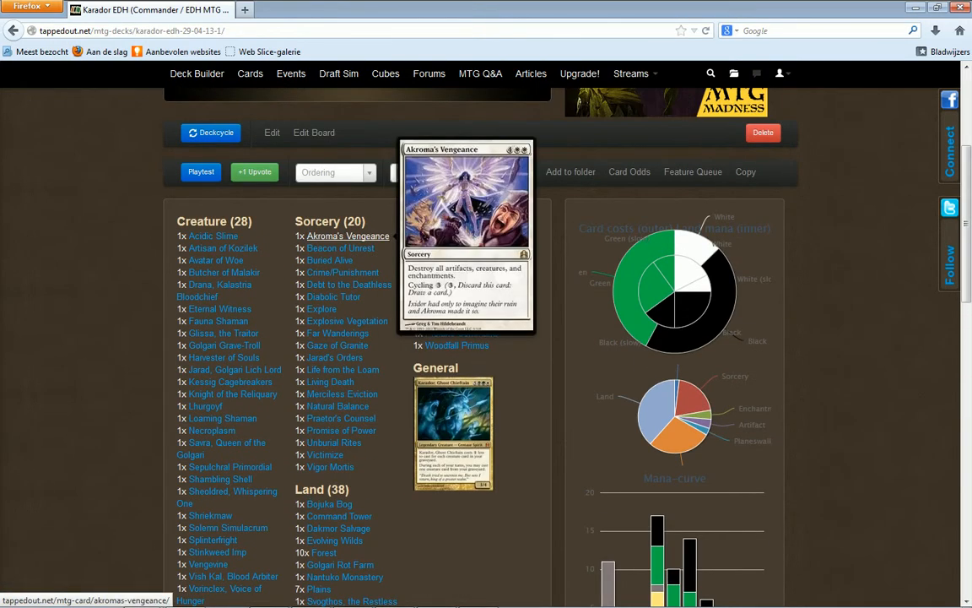
{"action": "mouse_move", "coordinate": [341, 246]}
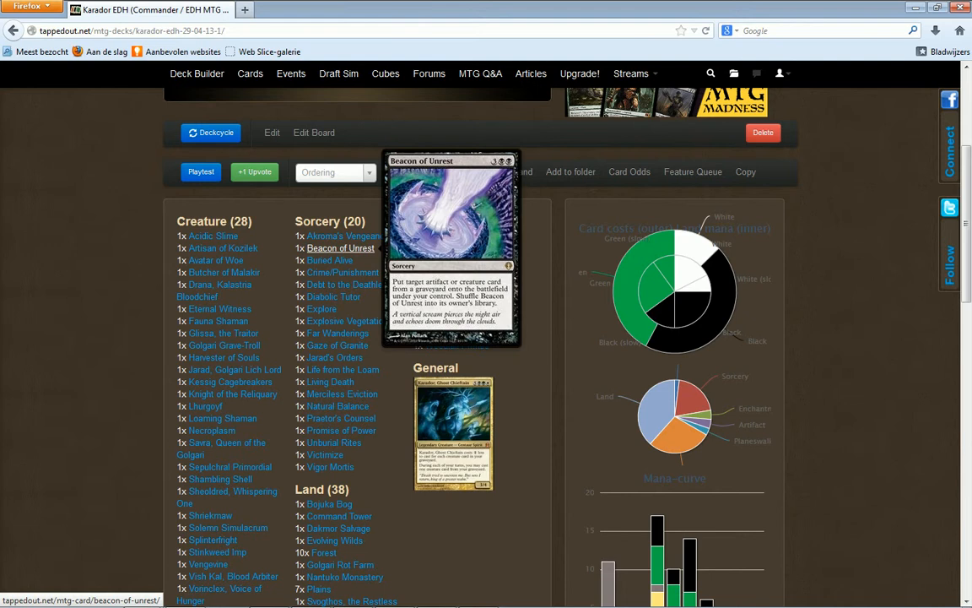
{"action": "mouse_move", "coordinate": [329, 259]}
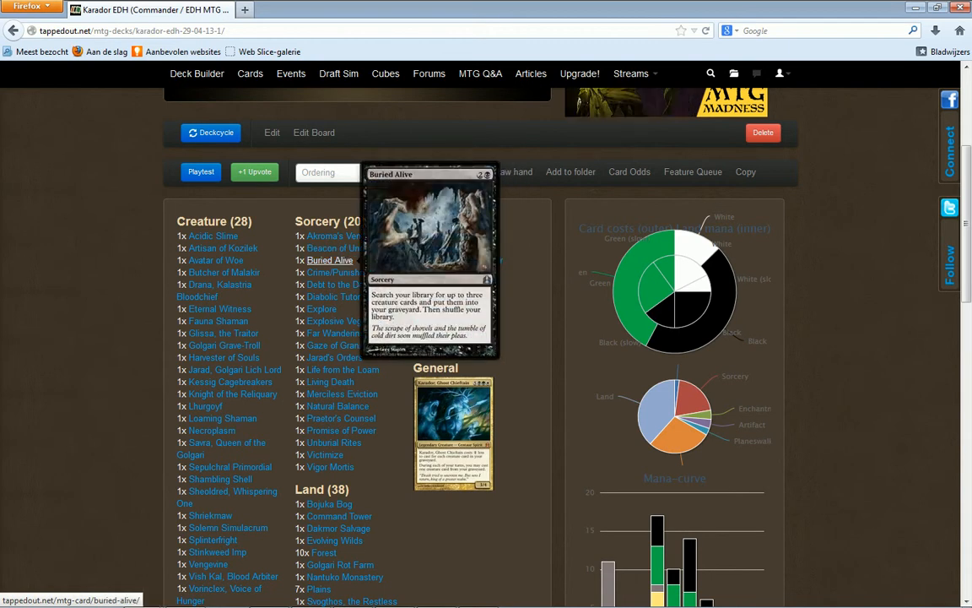
{"action": "mouse_move", "coordinate": [343, 272]}
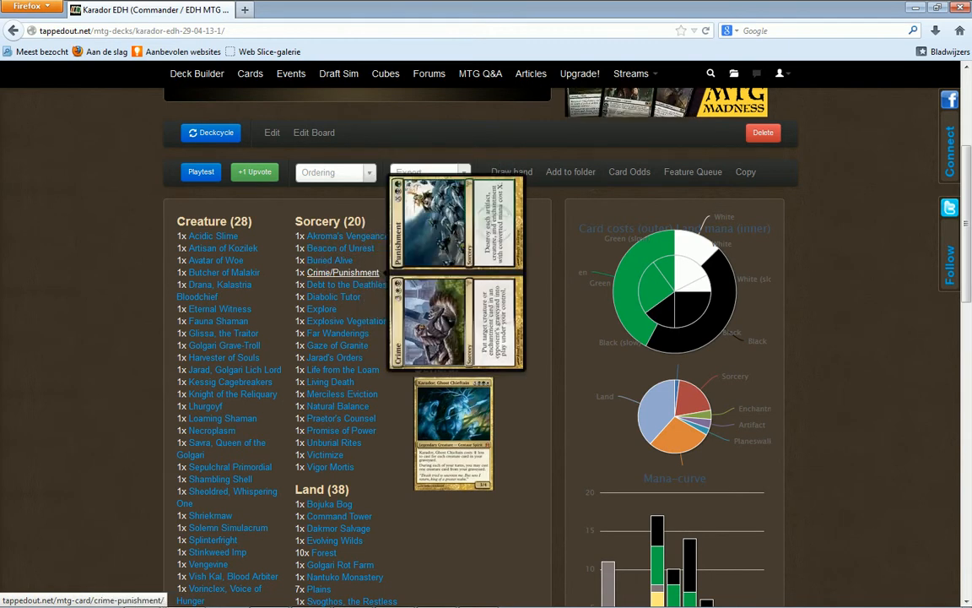
{"action": "mouse_move", "coordinate": [335, 297]}
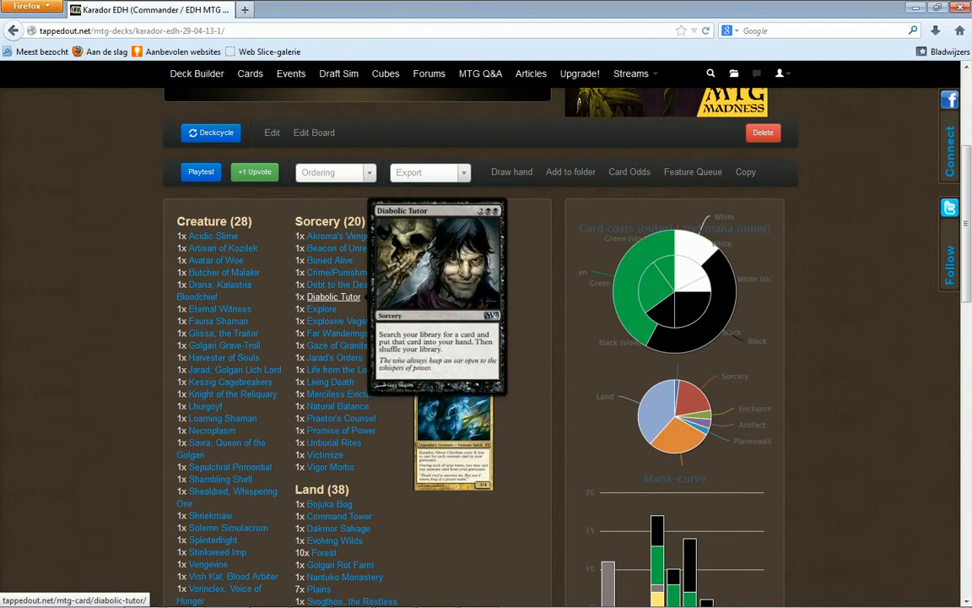
{"action": "mouse_move", "coordinate": [347, 321]}
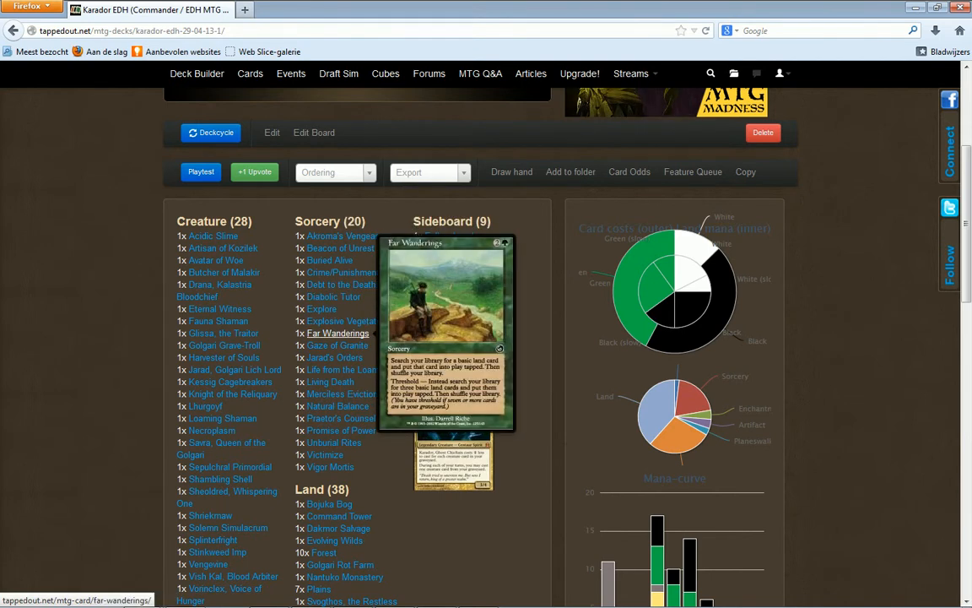
{"action": "mouse_move", "coordinate": [337, 344]}
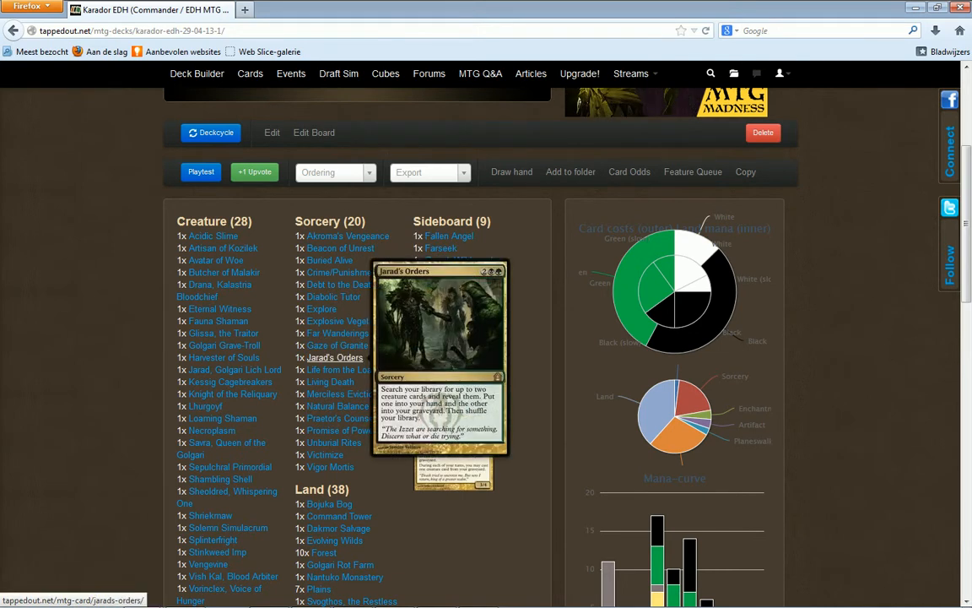
{"action": "mouse_move", "coordinate": [343, 369]}
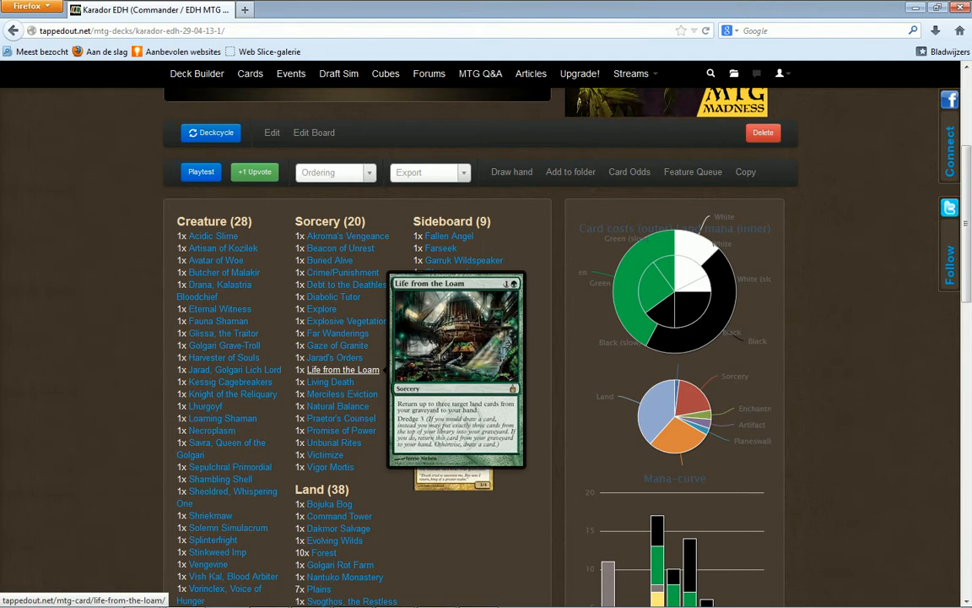
{"action": "mouse_move", "coordinate": [341, 395]}
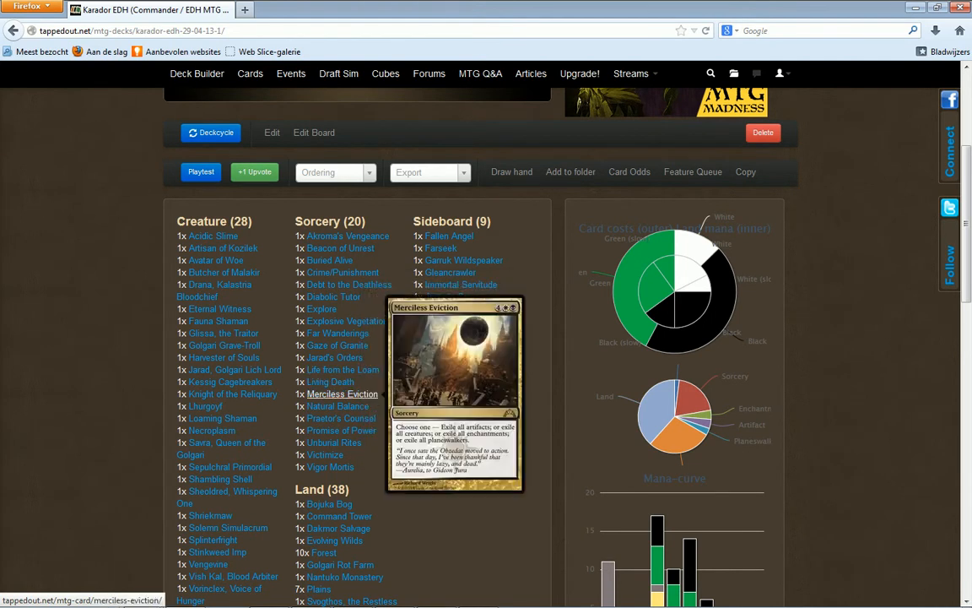
{"action": "mouse_move", "coordinate": [337, 405]}
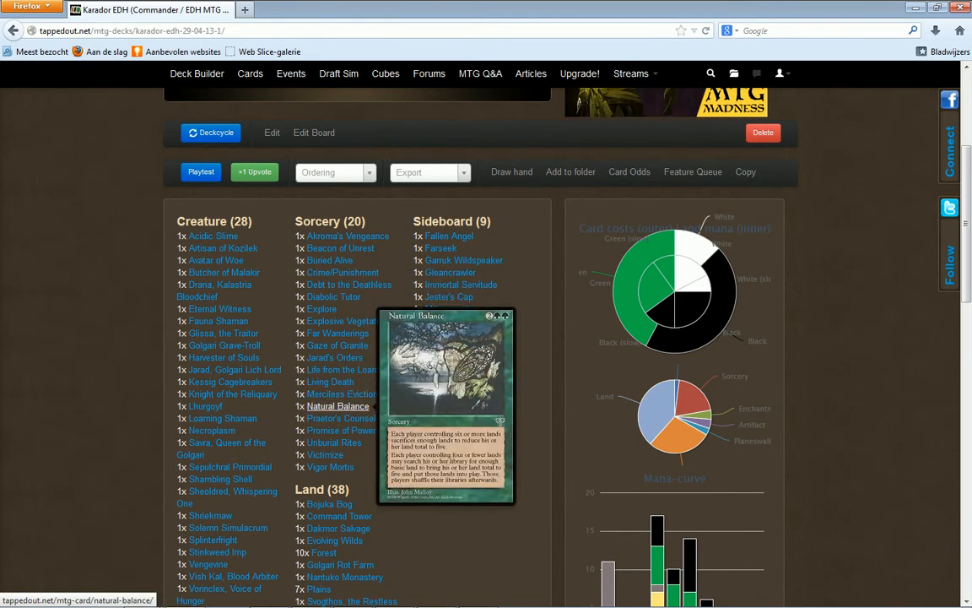
{"action": "mouse_move", "coordinate": [340, 418]}
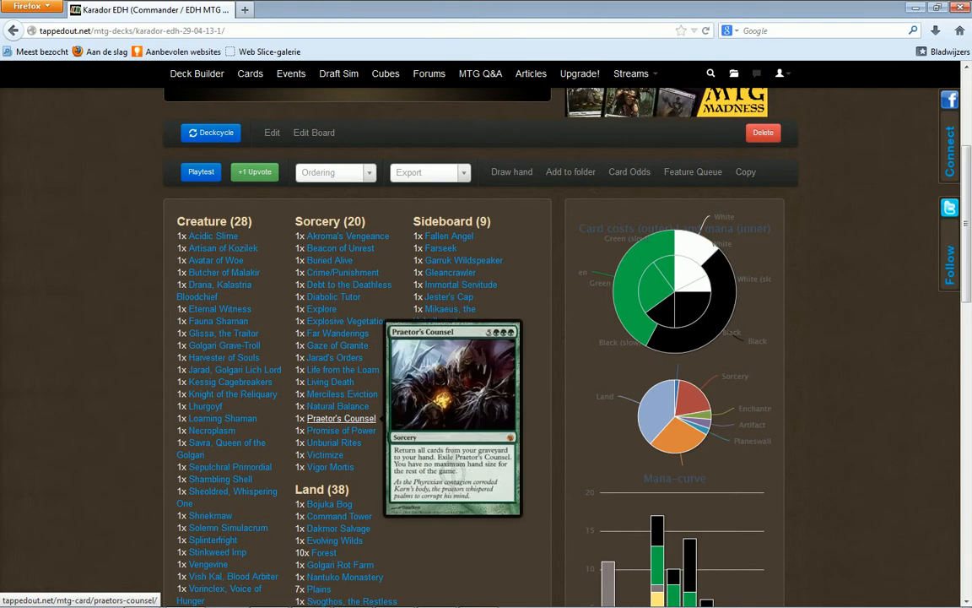
{"action": "mouse_move", "coordinate": [341, 430]}
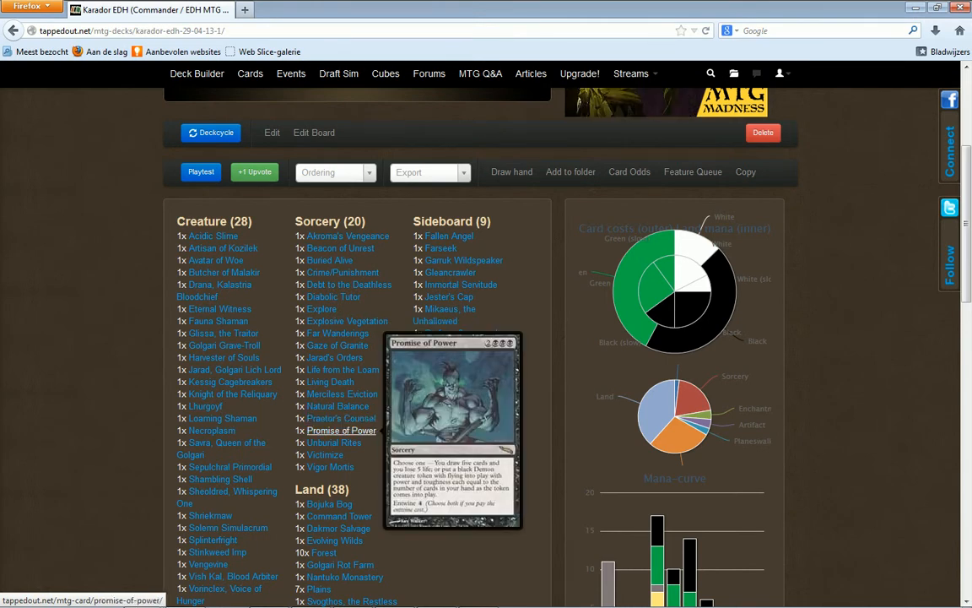
{"action": "mouse_move", "coordinate": [324, 454]}
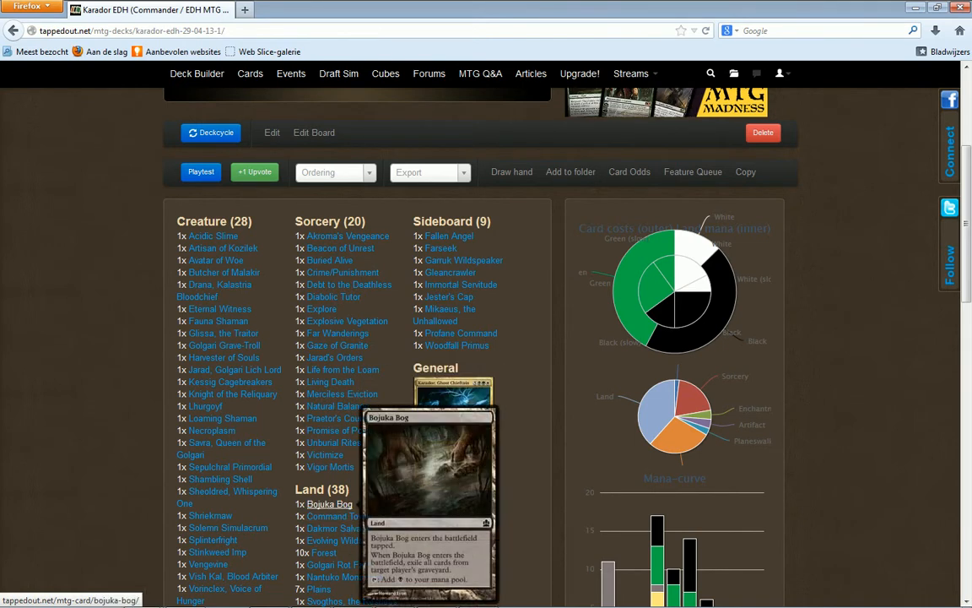
{"action": "scroll", "scroll_direction": "down", "scroll_amount": 3}
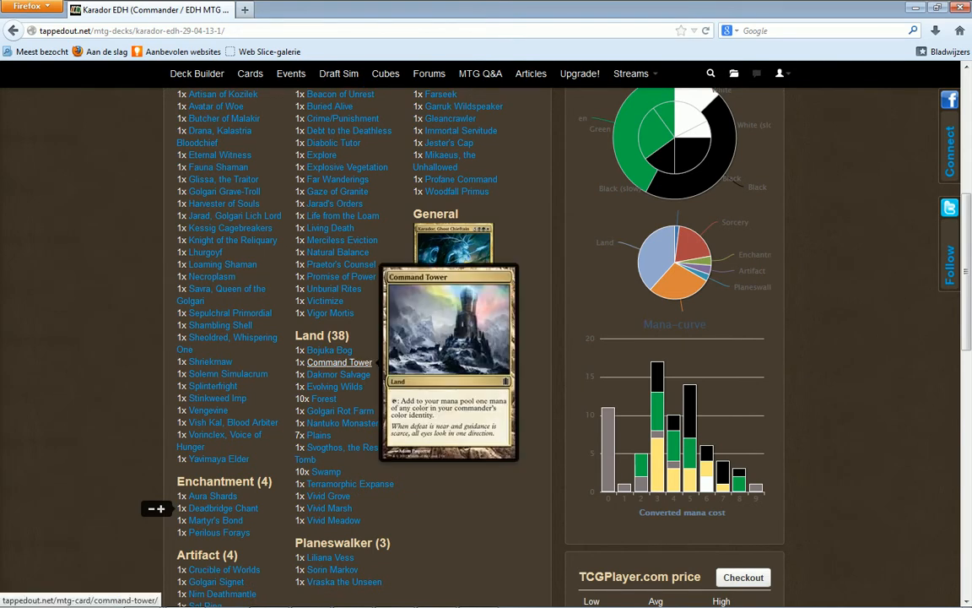
{"action": "mouse_move", "coordinate": [334, 384]}
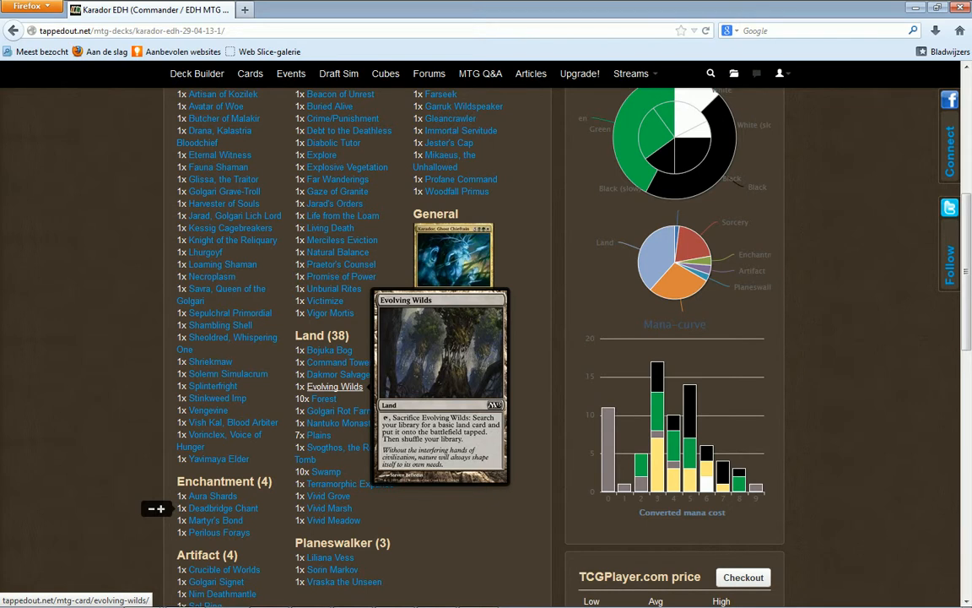
{"action": "mouse_move", "coordinate": [341, 410]}
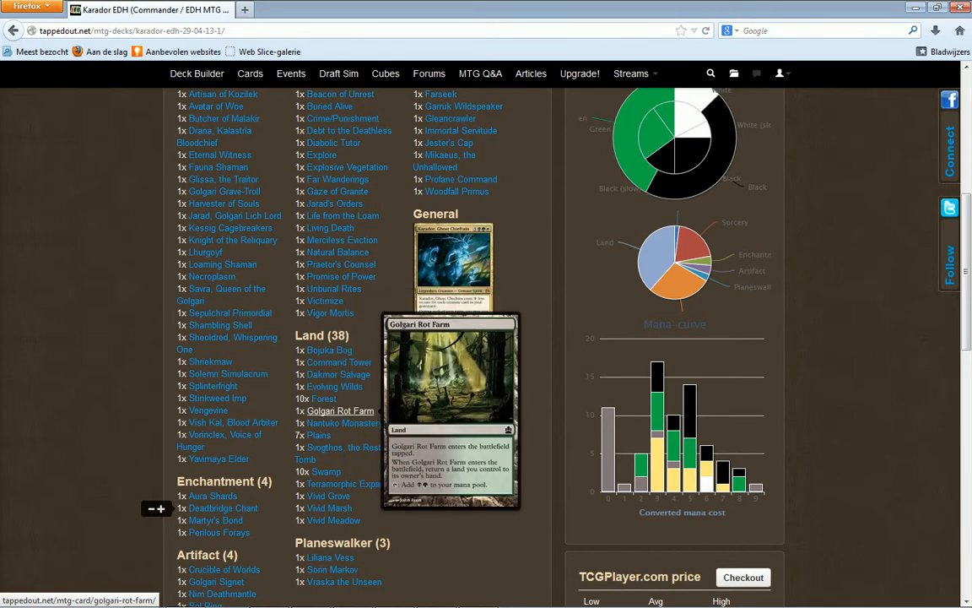
{"action": "mouse_move", "coordinate": [345, 422]}
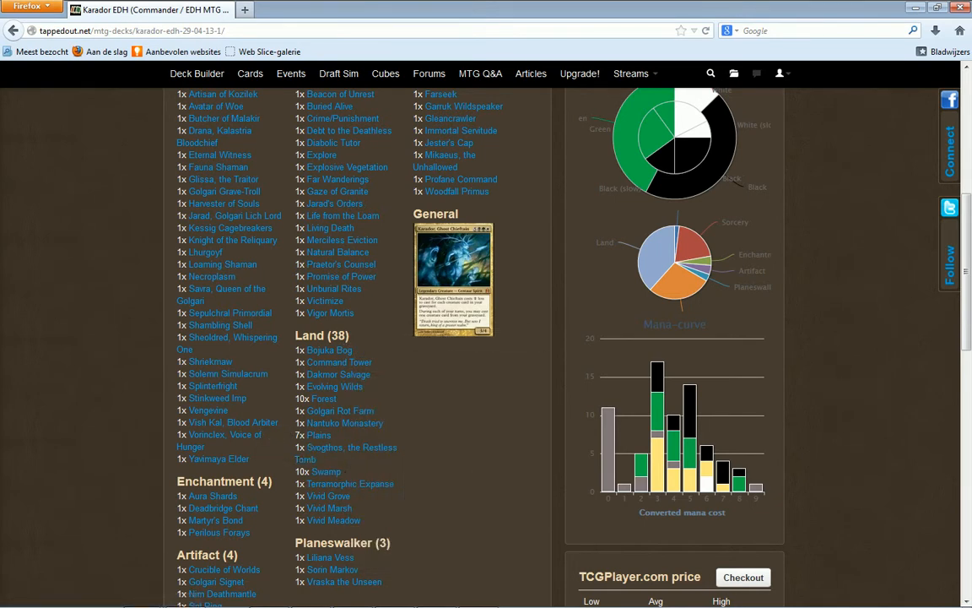
{"action": "mouse_move", "coordinate": [341, 447]}
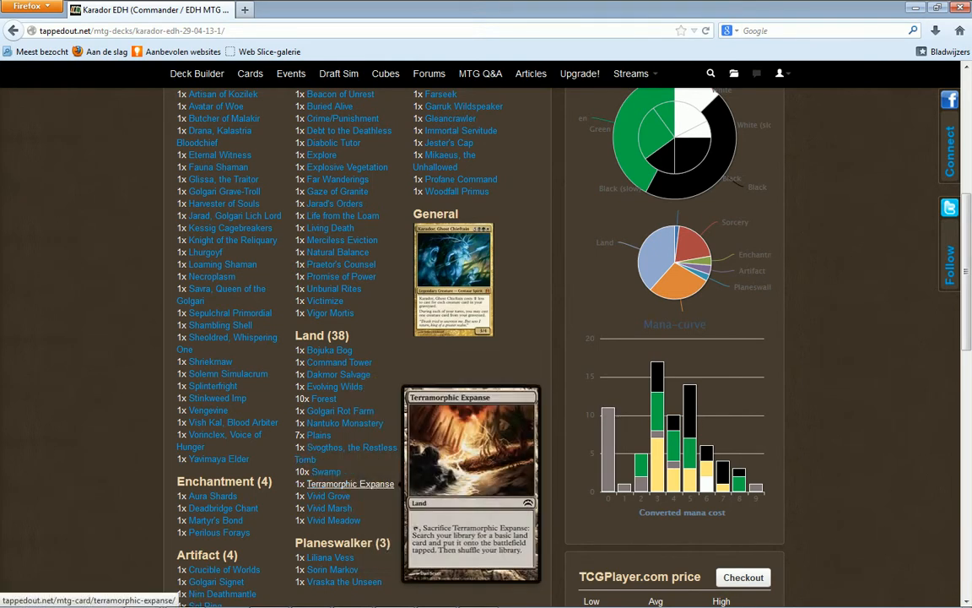
{"action": "mouse_move", "coordinate": [327, 507]}
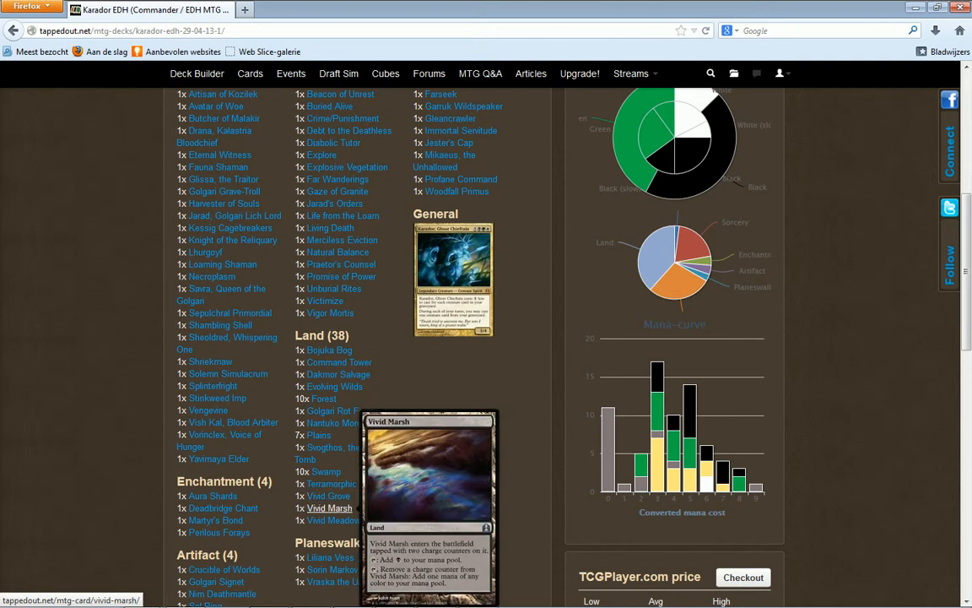
{"action": "scroll", "scroll_direction": "down", "scroll_amount": 3}
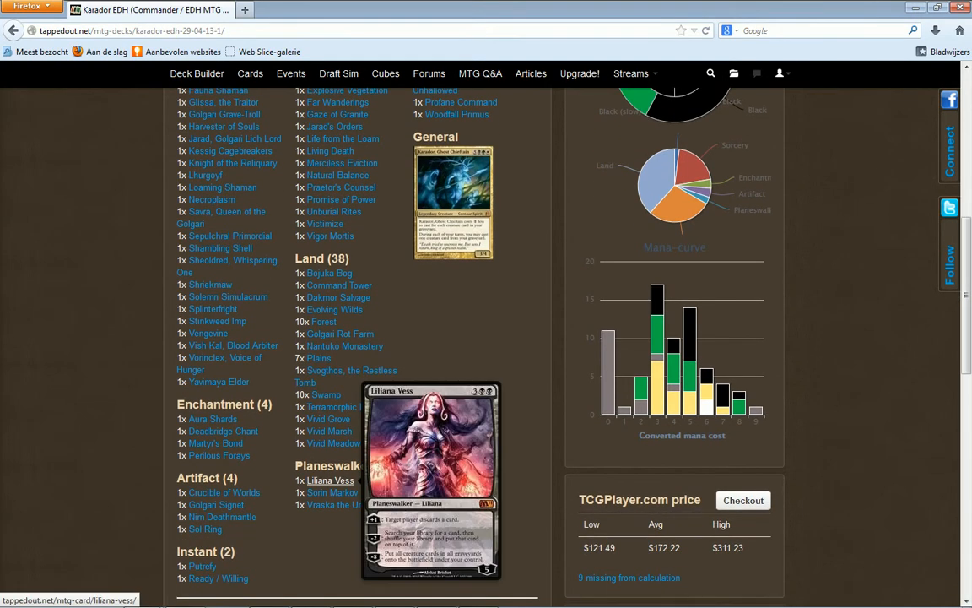
{"action": "mouse_move", "coordinate": [331, 492]}
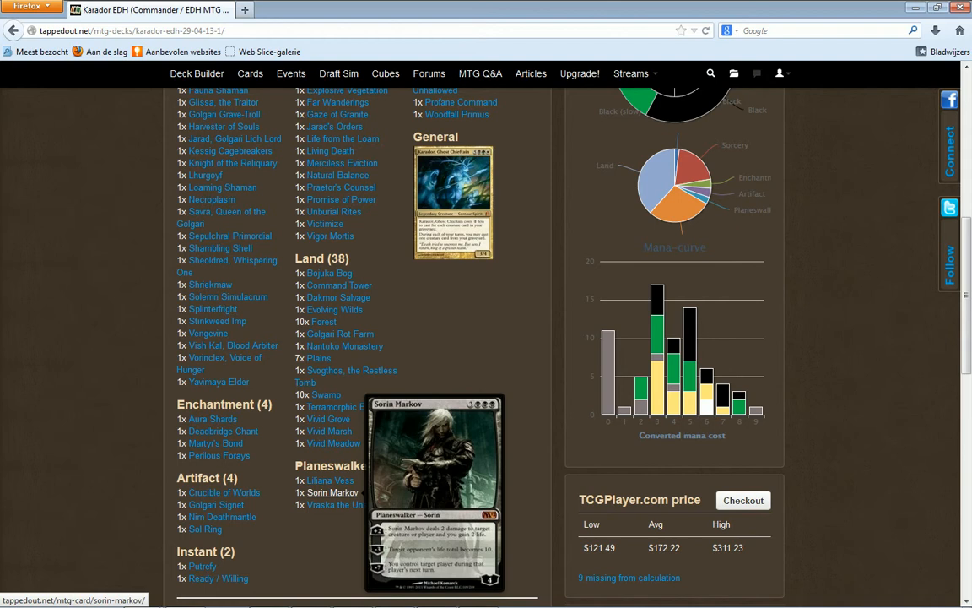
{"action": "mouse_move", "coordinate": [345, 503]}
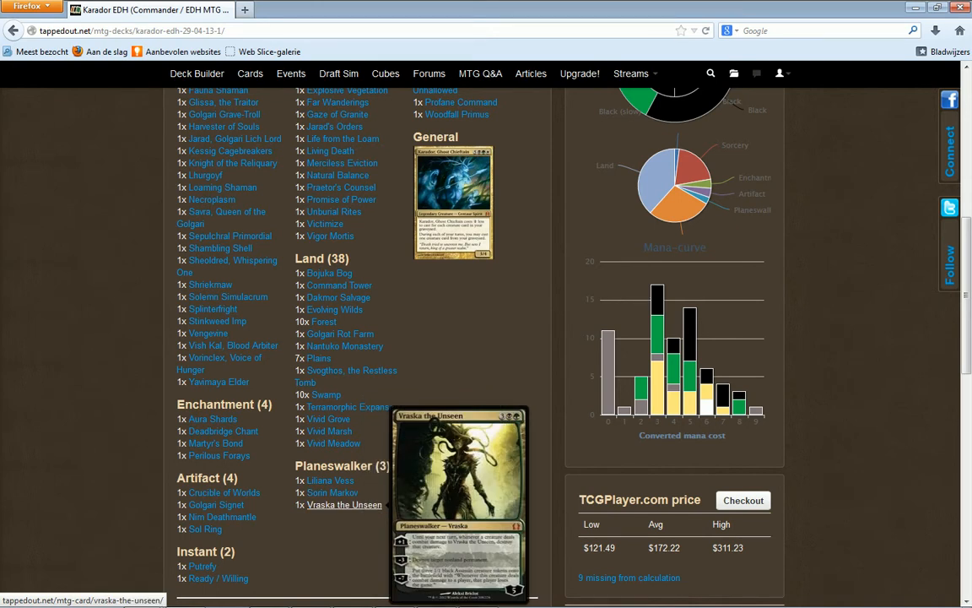
{"action": "mouse_move", "coordinate": [344, 503]}
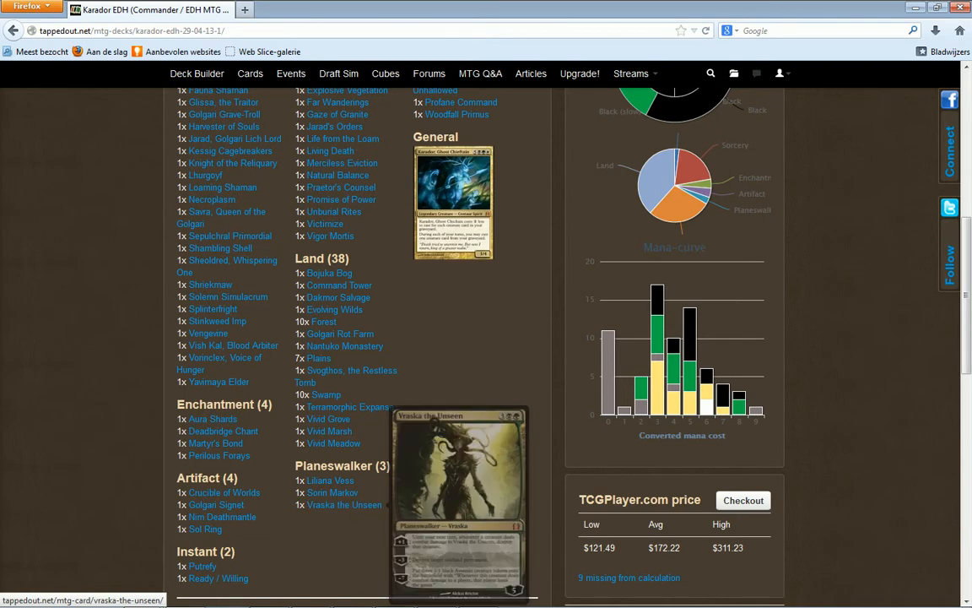
{"action": "scroll", "scroll_direction": "up", "scroll_amount": 3}
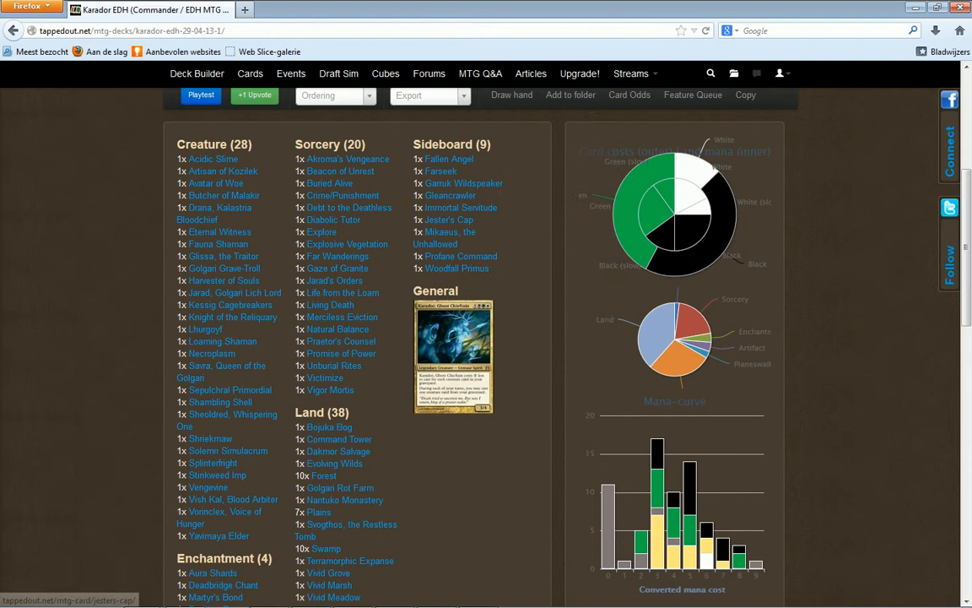
{"action": "mouse_move", "coordinate": [457, 269]}
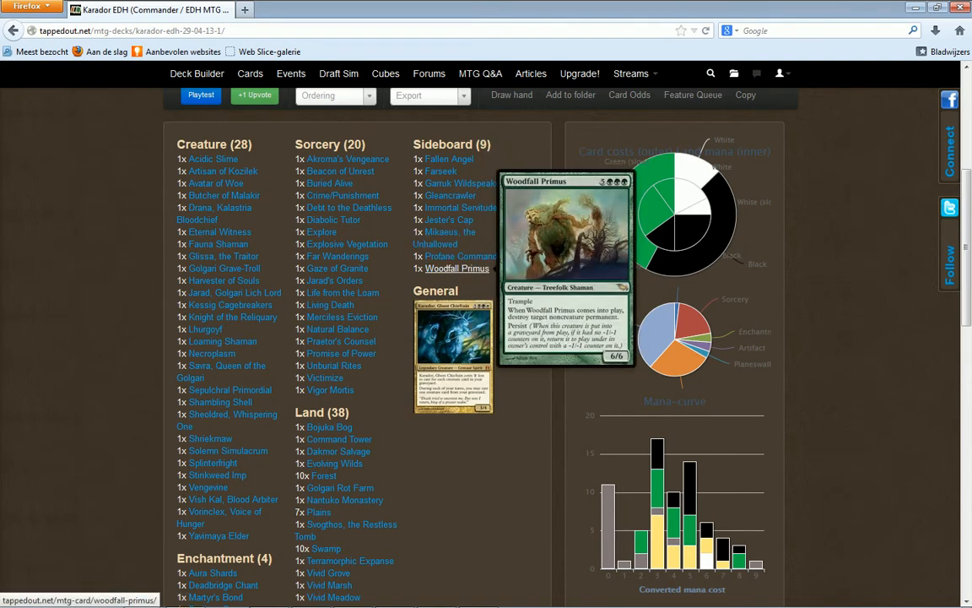